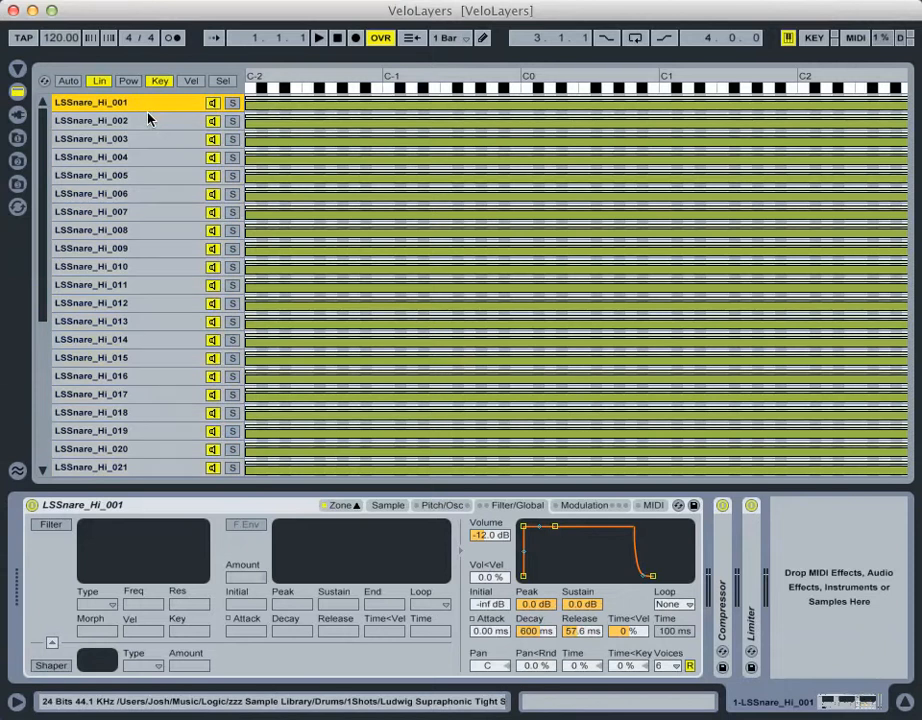
Shrink all selected snare key zones so each covers only the single key E1
scroll(down, 3)
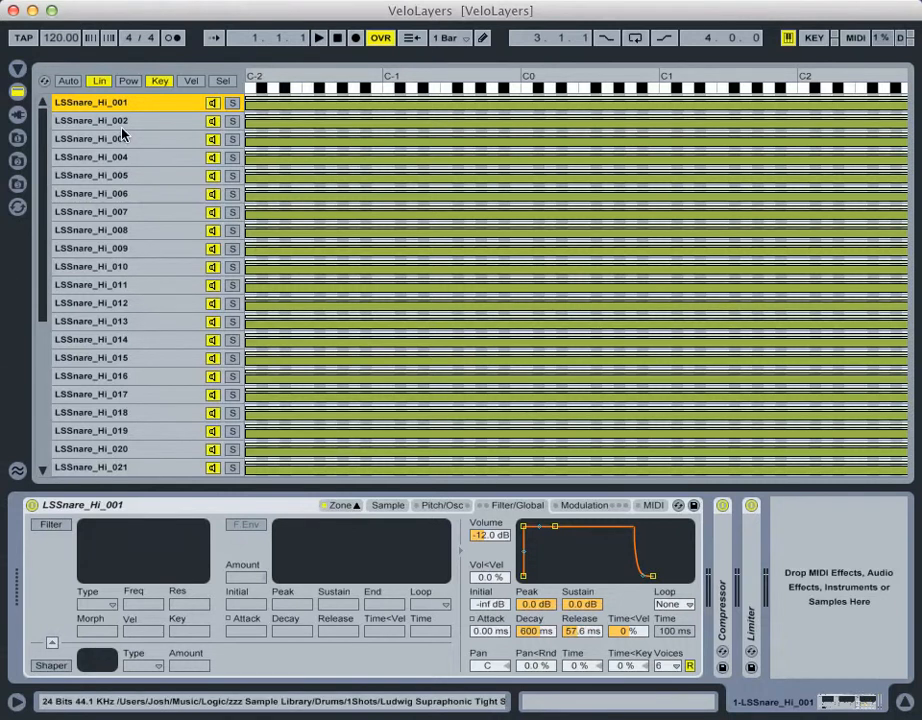
scroll(down, 3)
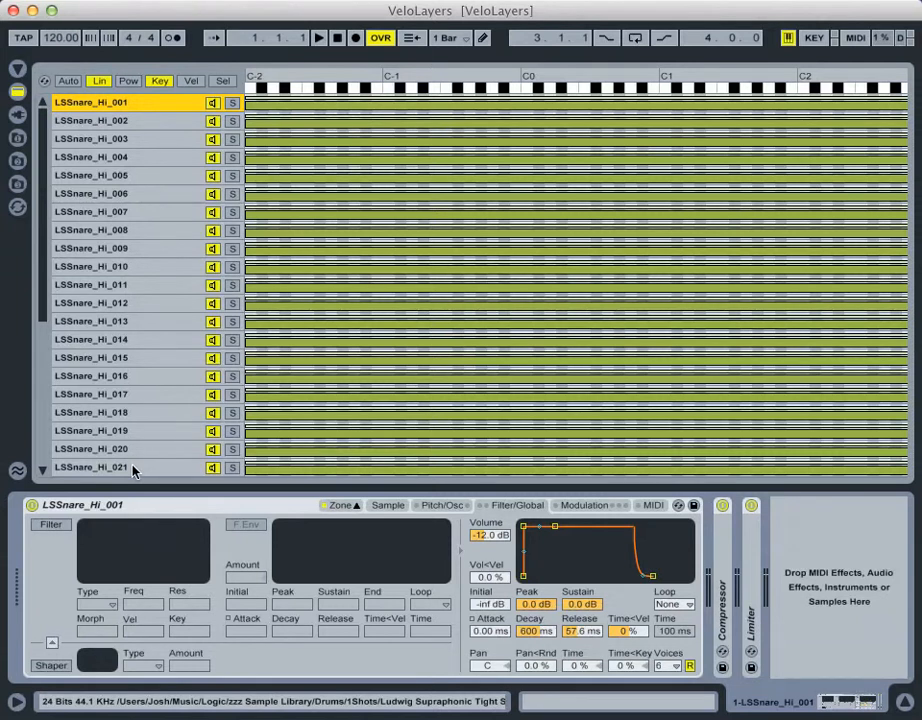
mouse_move(140, 188)
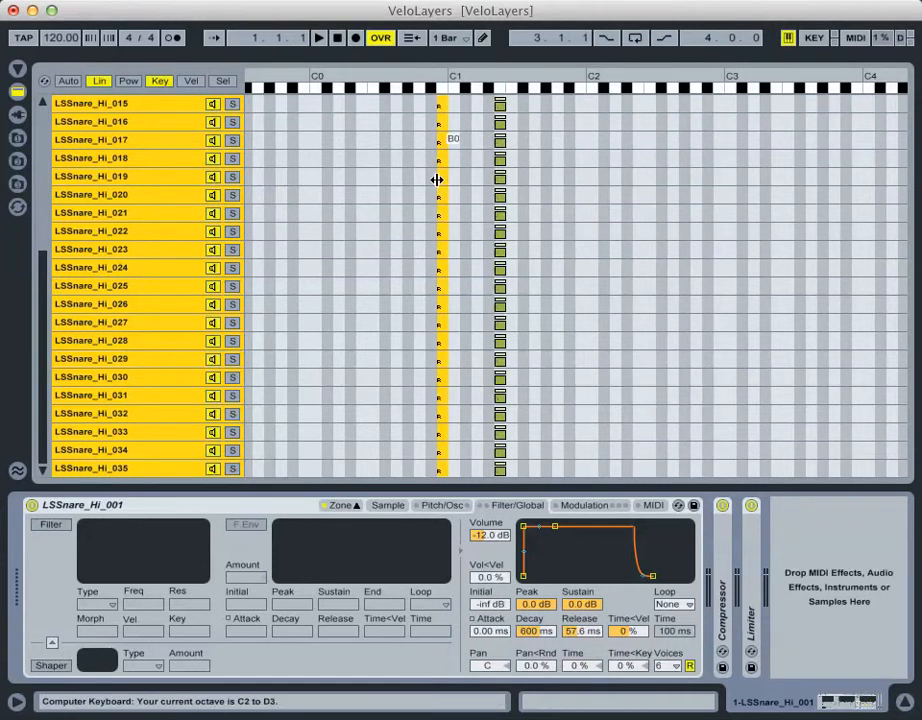
drag(436, 180, 506, 218)
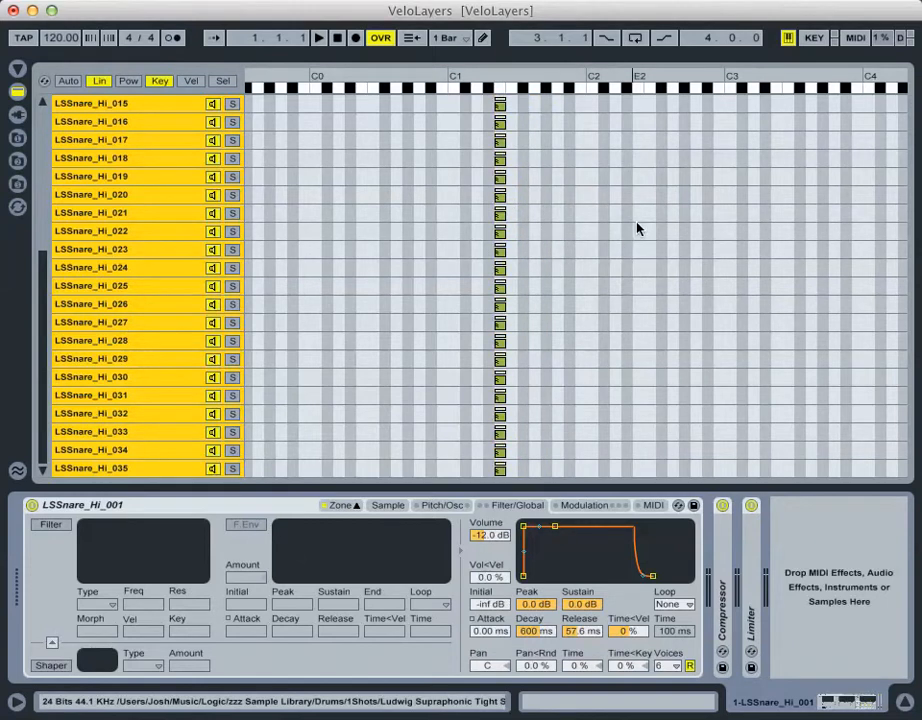
Deselect the zones and drag the Volume envelope release to its maximum length
click(90, 232)
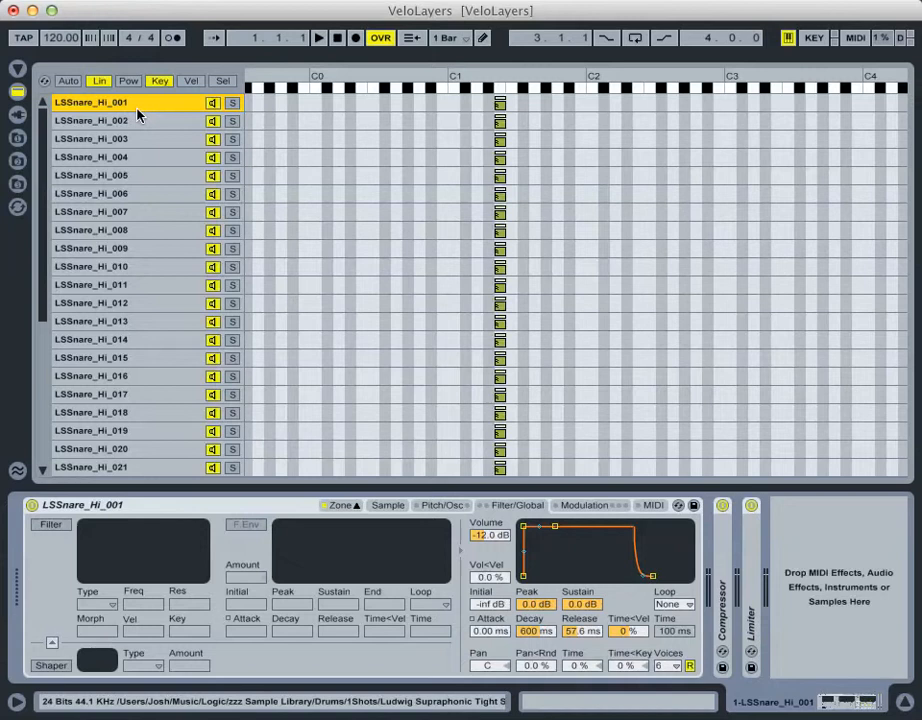
mouse_move(146, 124)
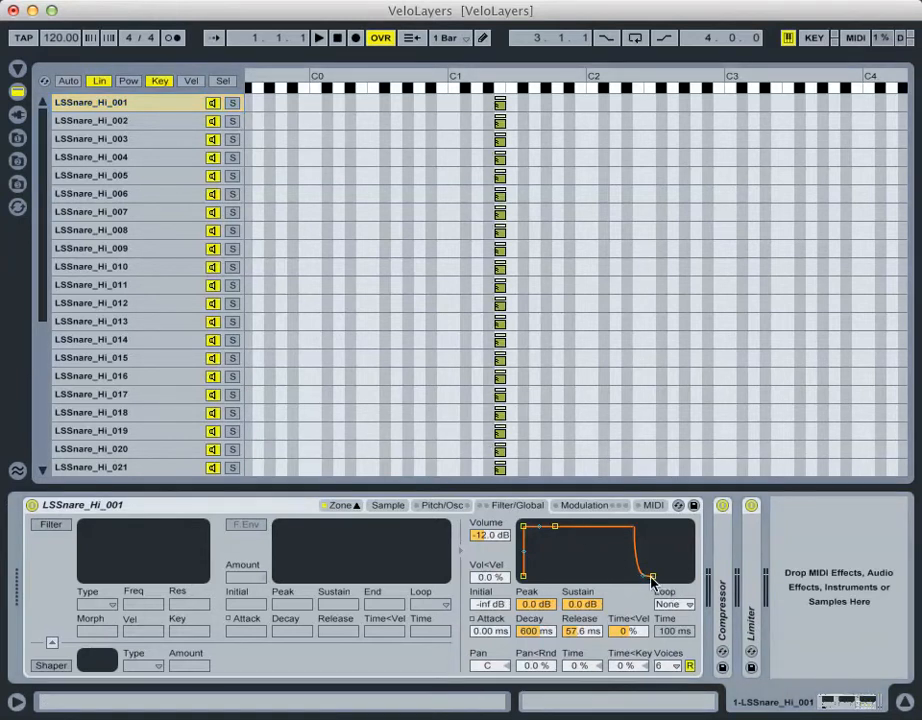
drag(650, 580, 670, 564)
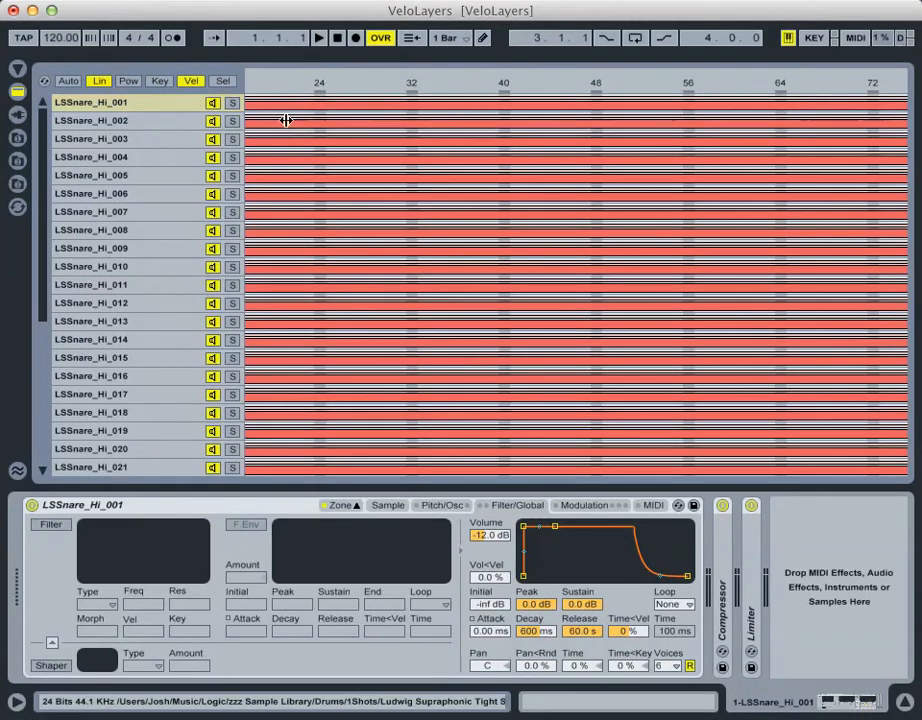
Scroll the Zone editor across to view the snare velocity zones
scroll(right, 3)
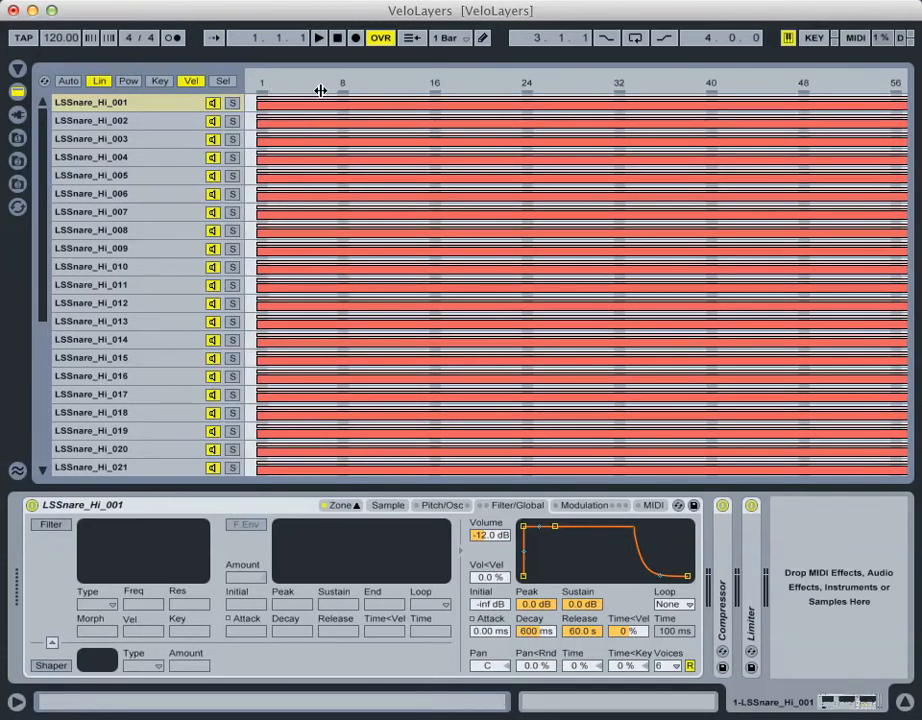
scroll(right, 3)
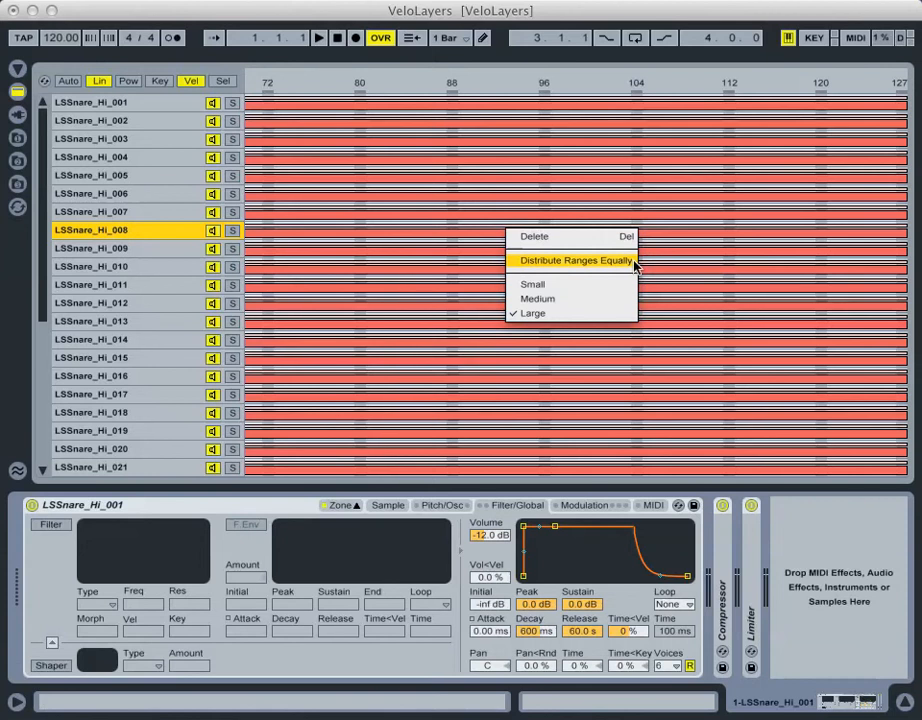
Apply Distribute Ranges Equally so the 35 snare velocity zones split 1–127 evenly
click(572, 260)
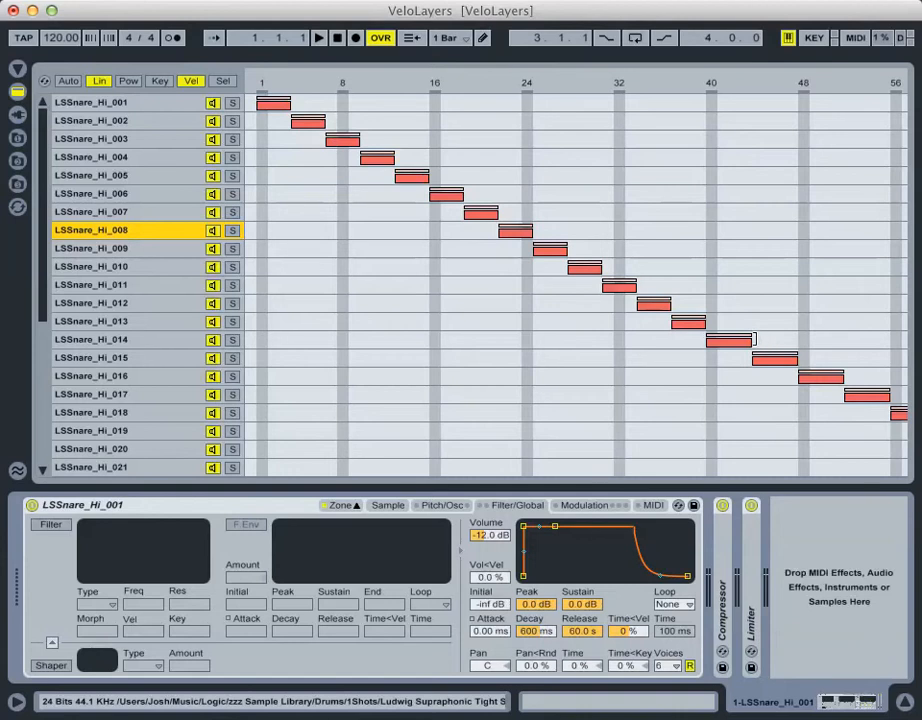
scroll(right, 3)
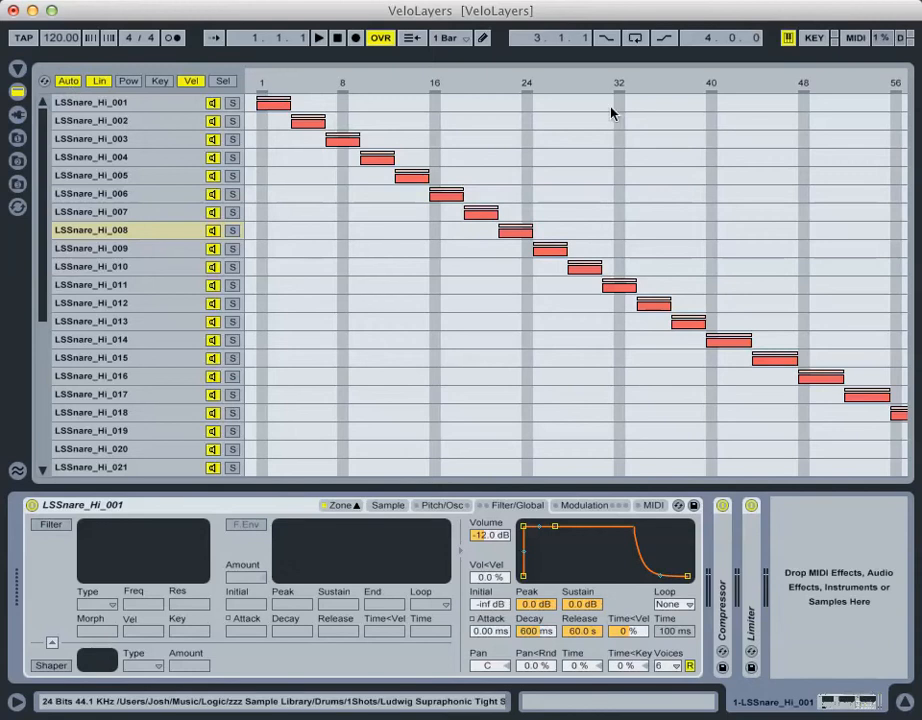
mouse_move(608, 140)
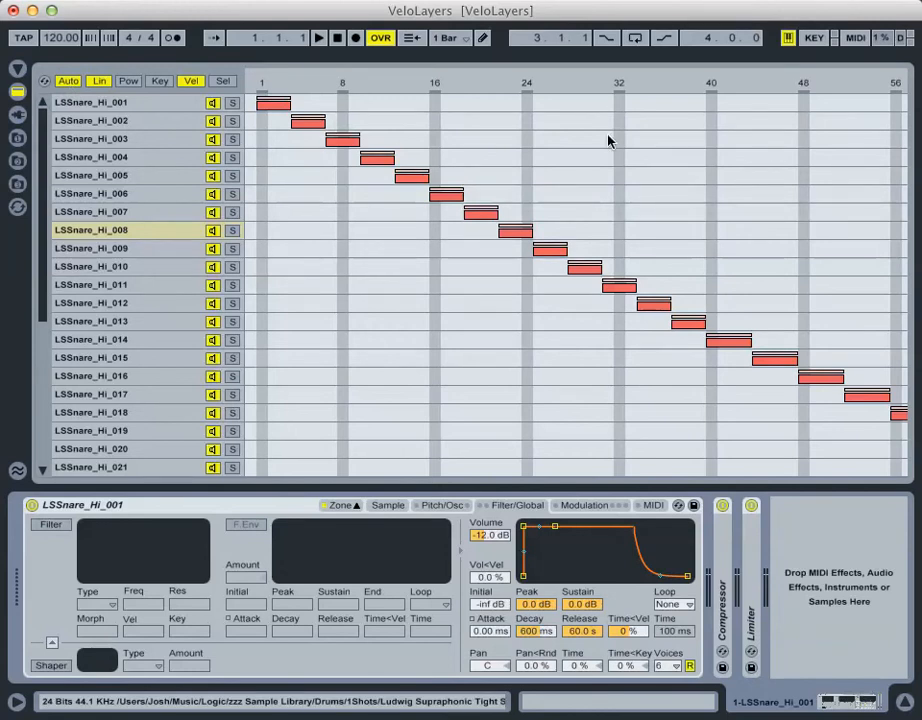
mouse_move(600, 140)
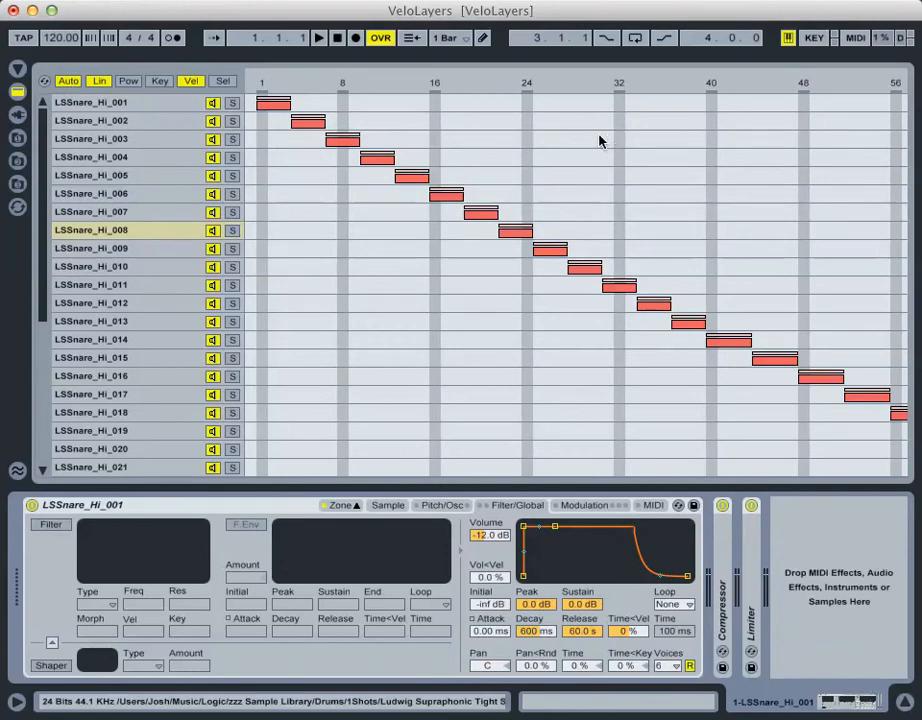
click(90, 356)
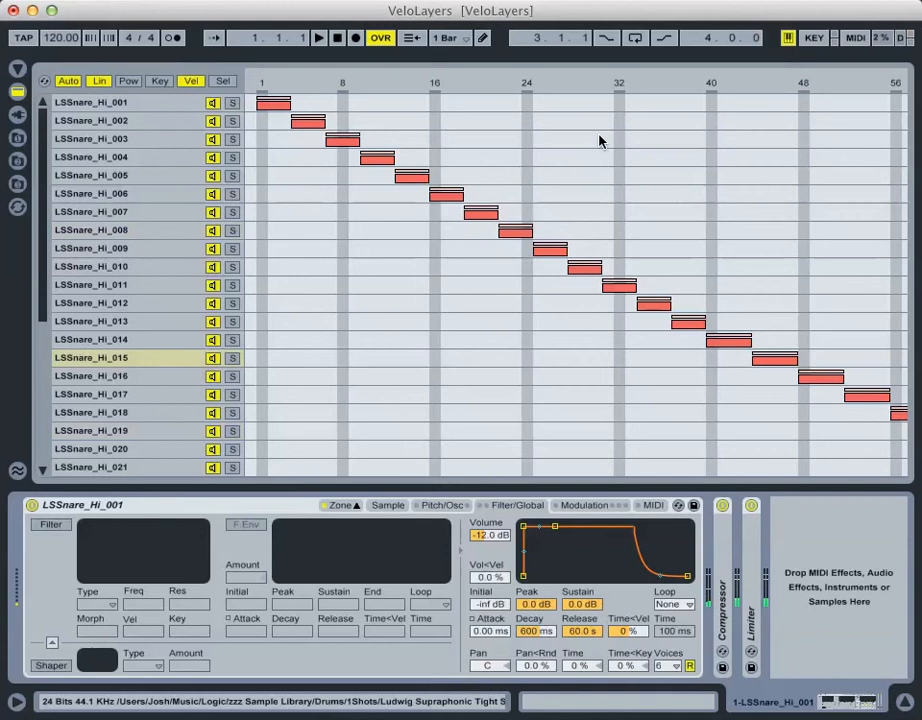
click(90, 284)
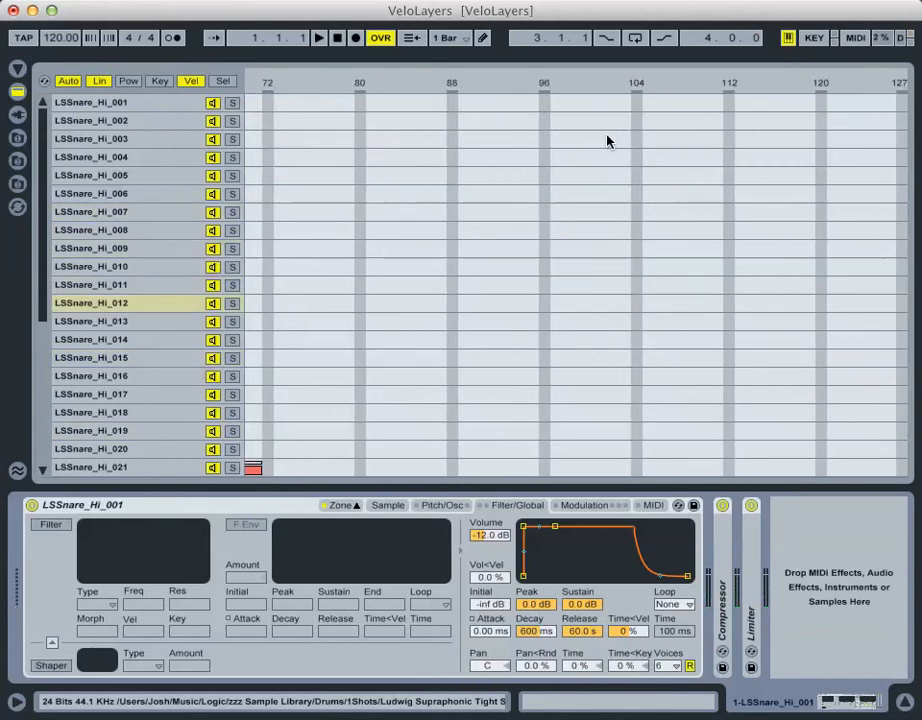
scroll(down, 3)
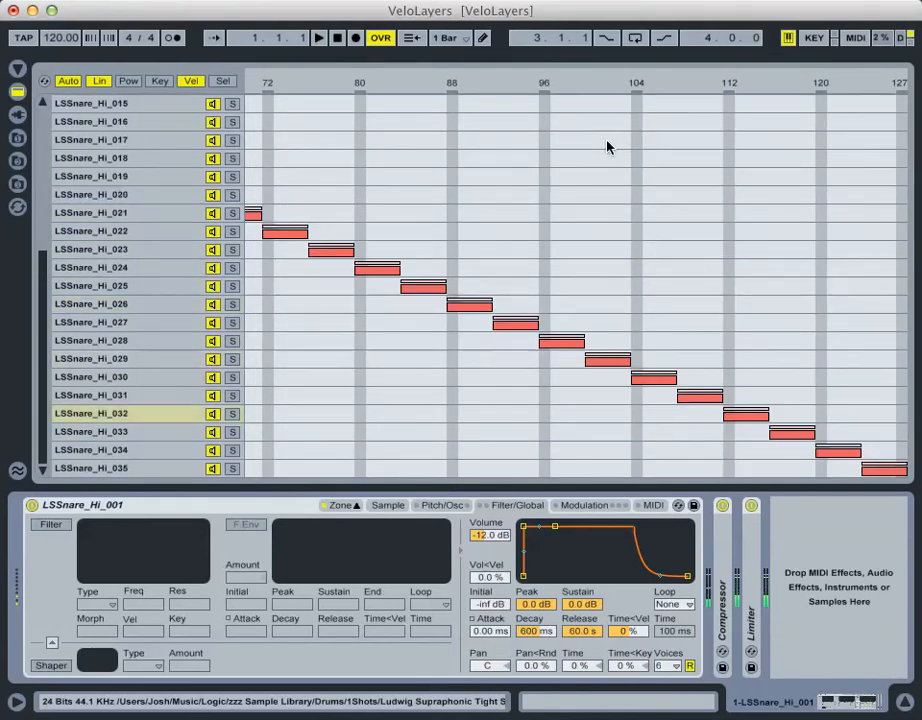